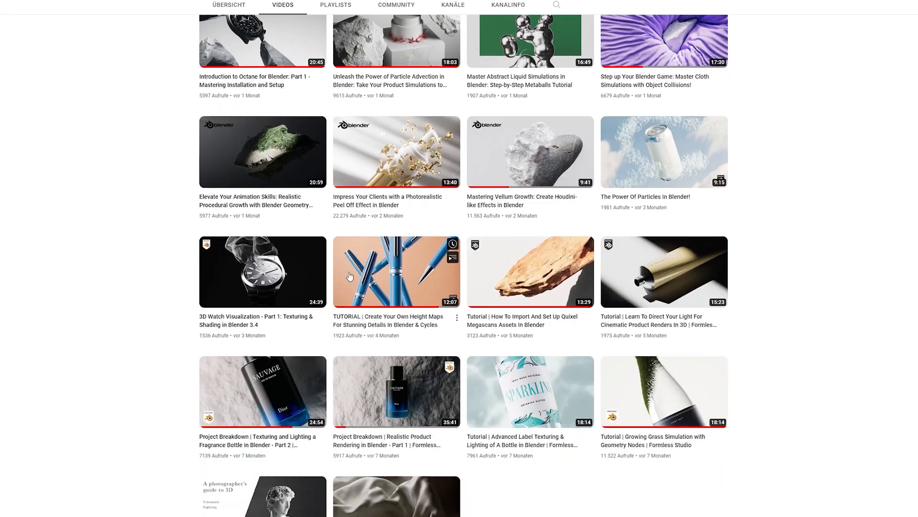
# Switch the camera view to Rendered shading to show the green, glossy egg under the area light.
pyautogui.scroll(-3)
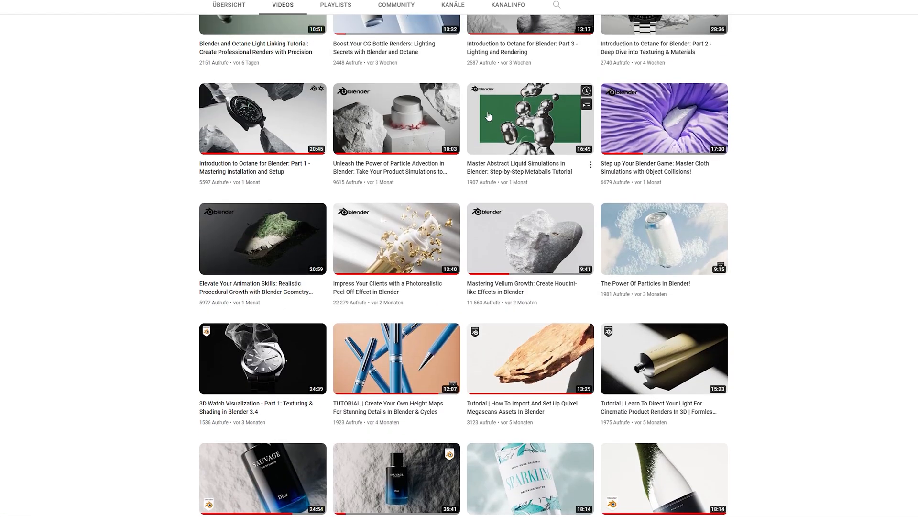
pyautogui.scroll(-3)
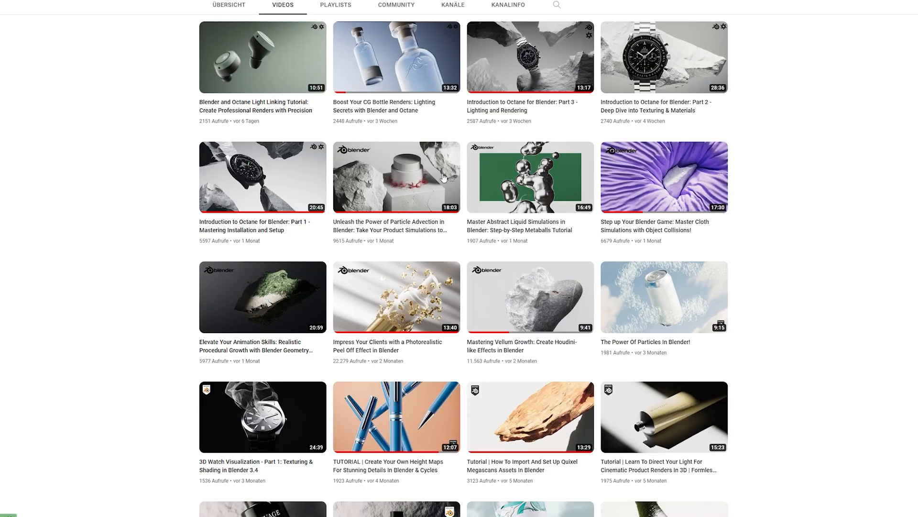
pyautogui.scroll(-3)
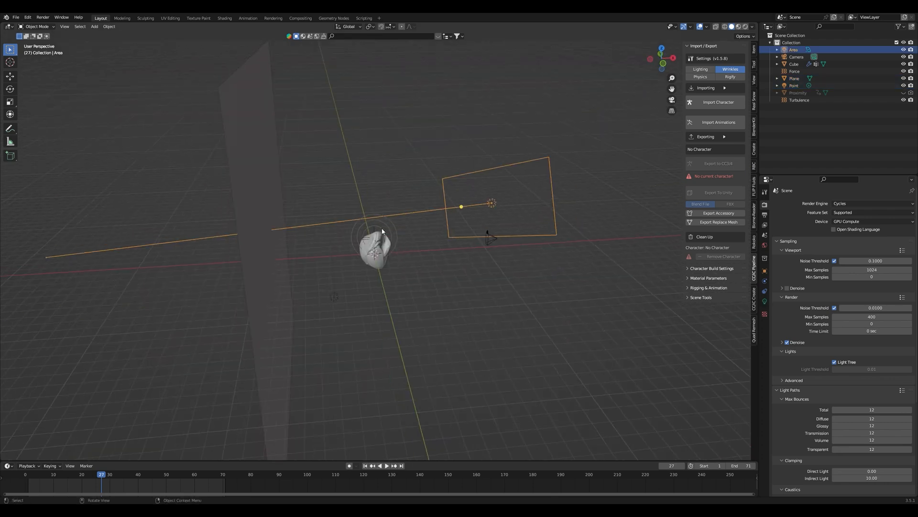
pyautogui.click(795, 71)
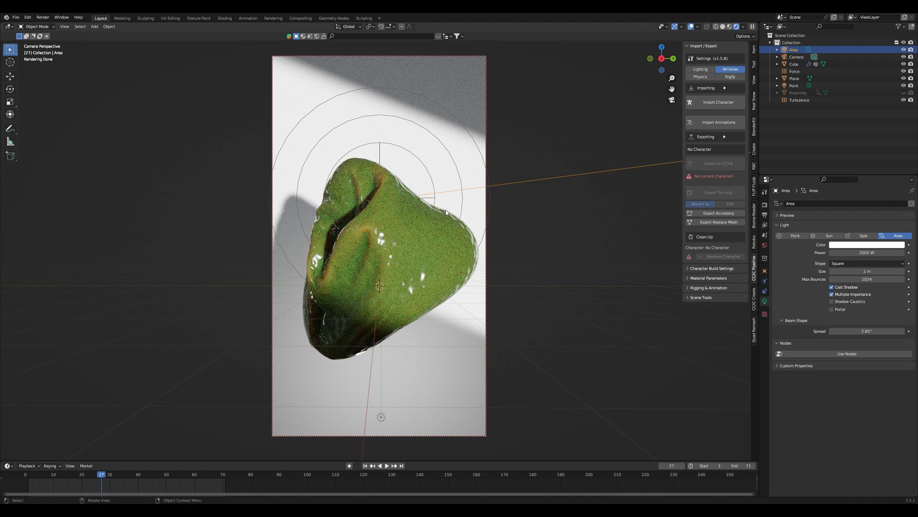
pyautogui.moveTo(598, 118)
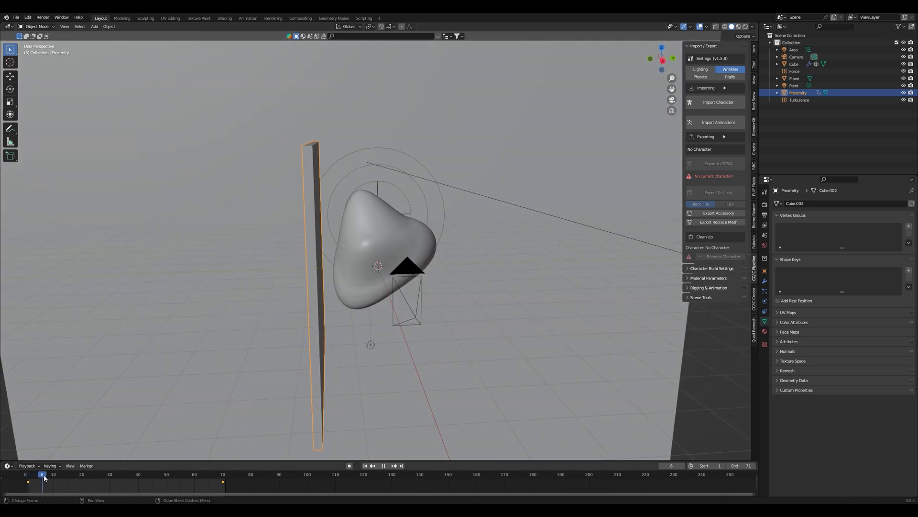
# Rewind to the first frame, play the egg's cloth simulation, then view its modifier stack.
pyautogui.click(149, 474)
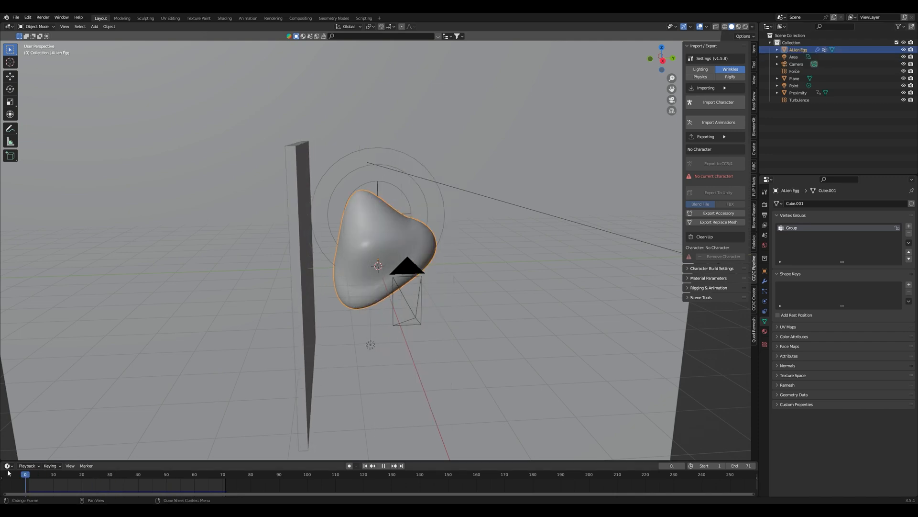
pyautogui.click(113, 474)
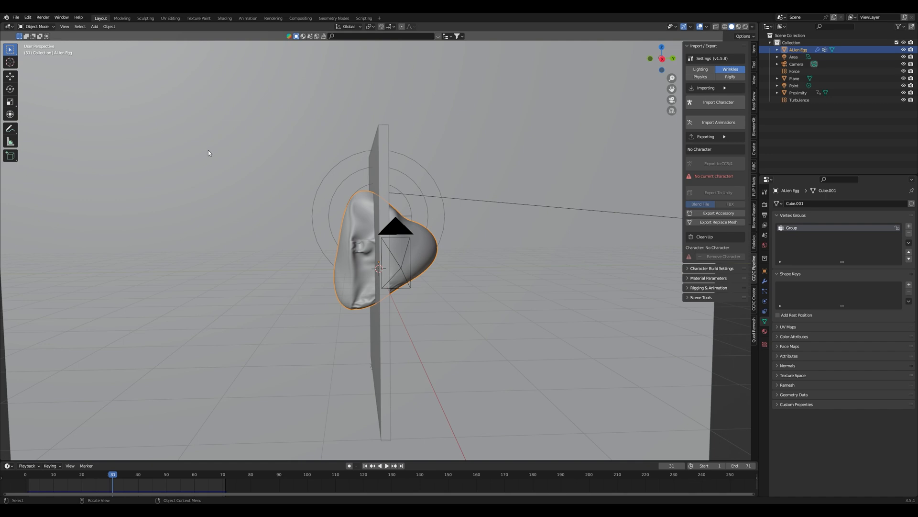
pyautogui.click(35, 27)
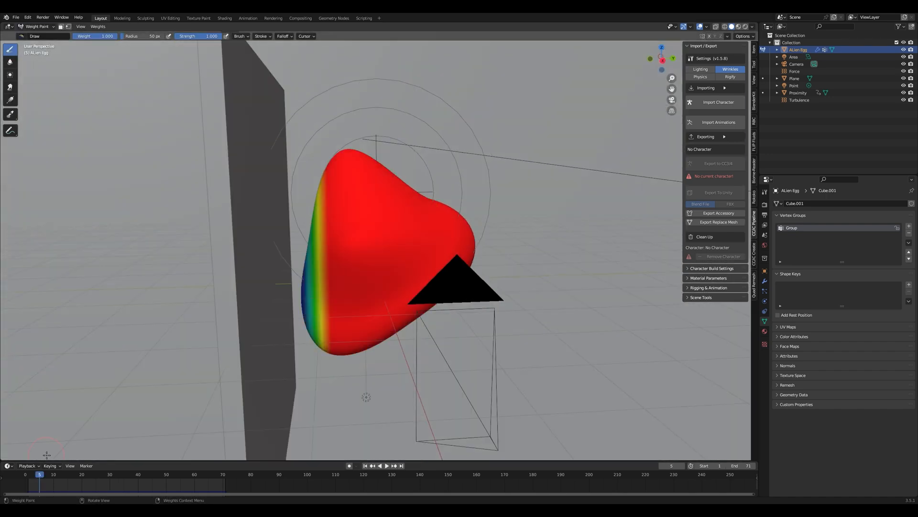
pyautogui.click(384, 464)
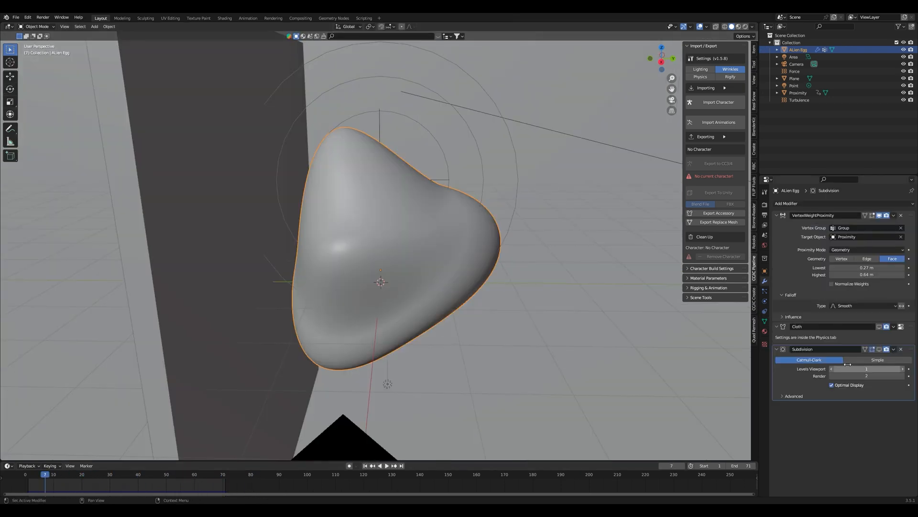
pyautogui.press('Tab')
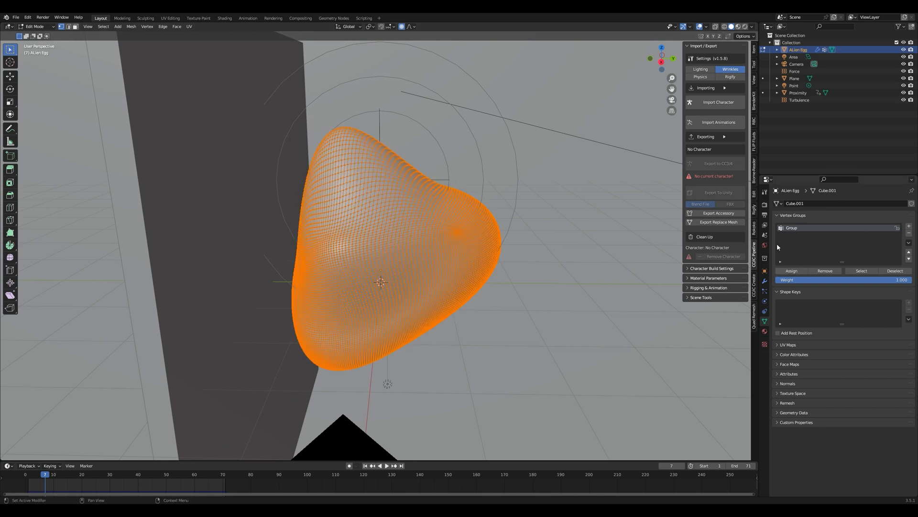
pyautogui.press('Tab')
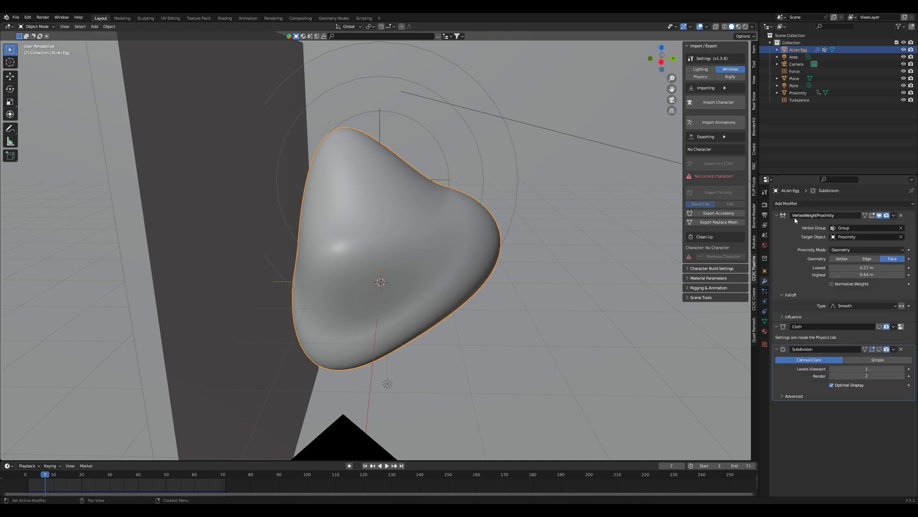
# Set the VertexWeightProximity modifier to vertex group Group, target Proximity, Smooth falloff, and enter Weight Paint.
pyautogui.click(786, 203)
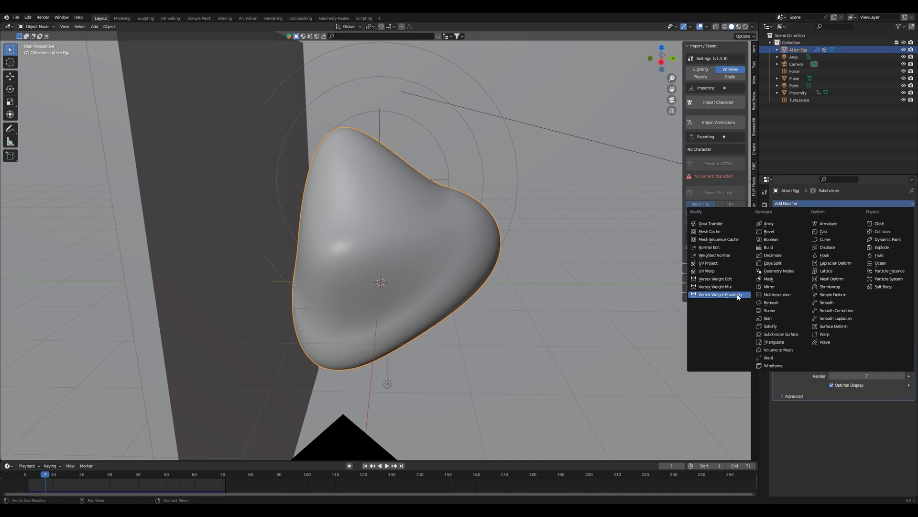
pyautogui.moveTo(721, 294)
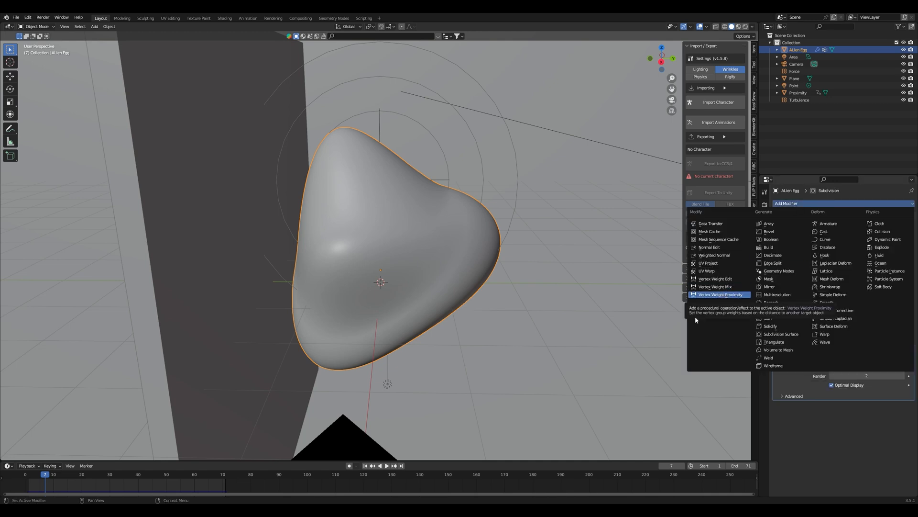
pyautogui.click(720, 294)
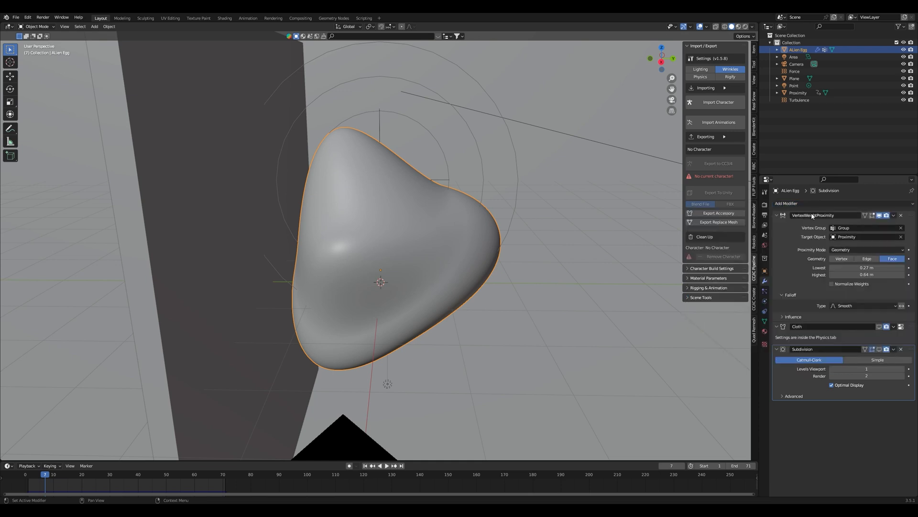
pyautogui.click(866, 227)
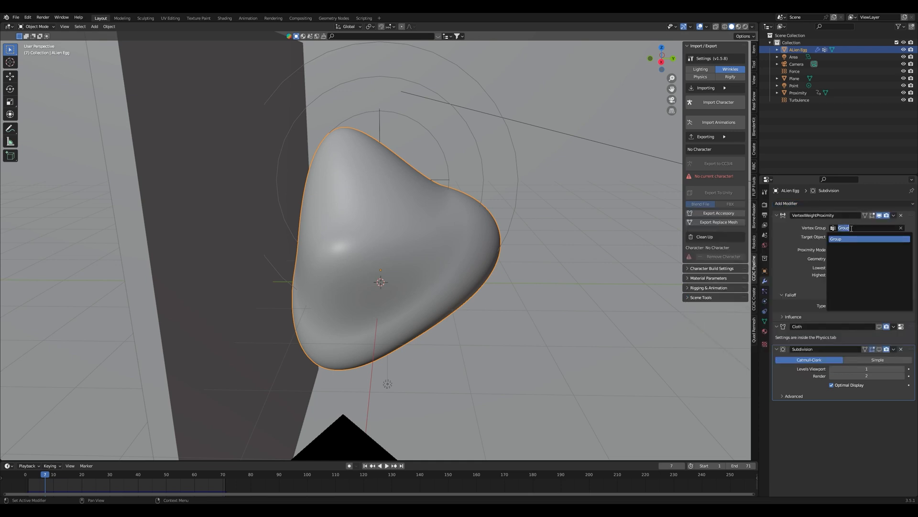
pyautogui.click(837, 238)
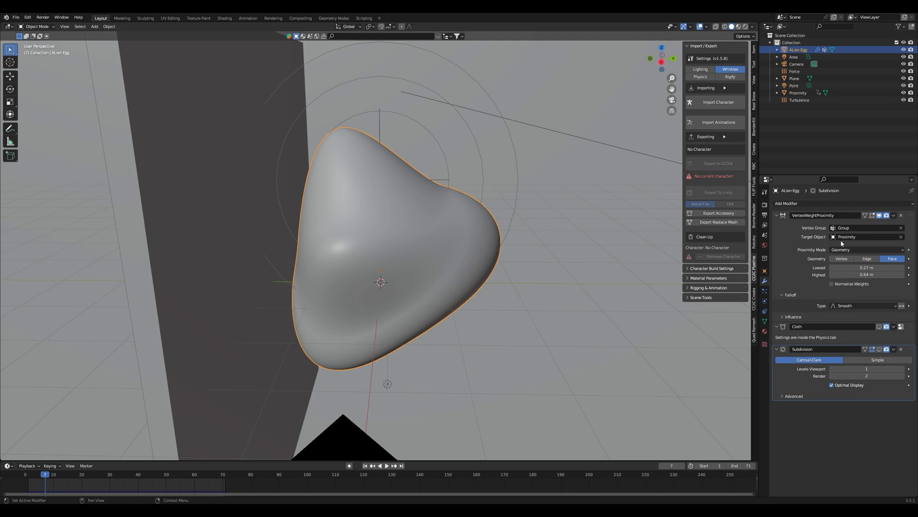
pyautogui.click(864, 237)
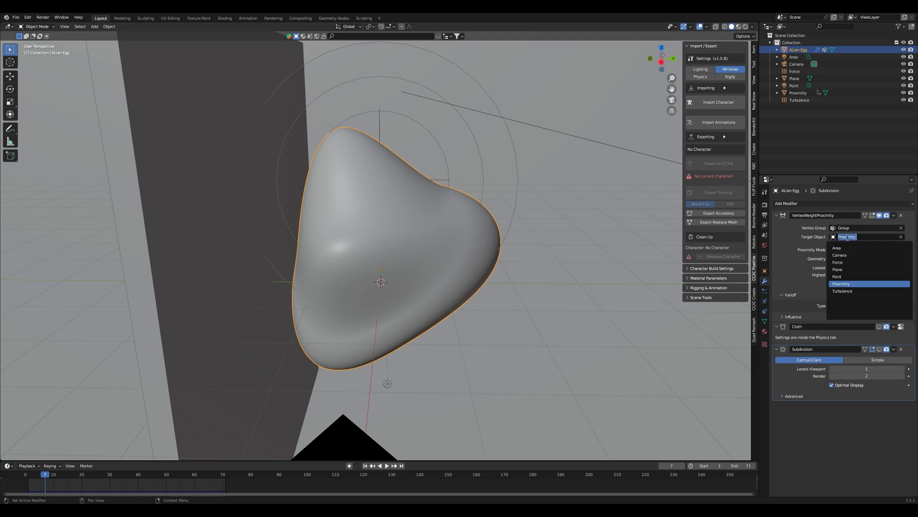
pyautogui.click(842, 283)
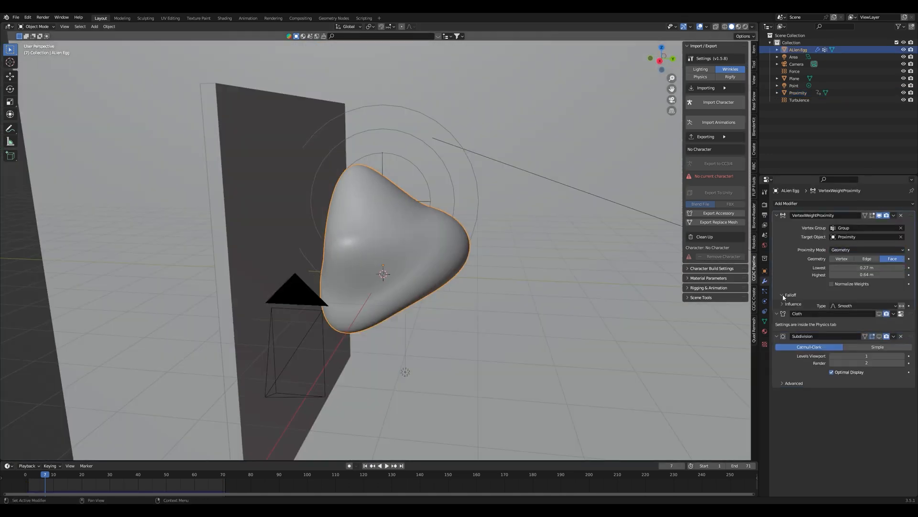
pyautogui.click(863, 305)
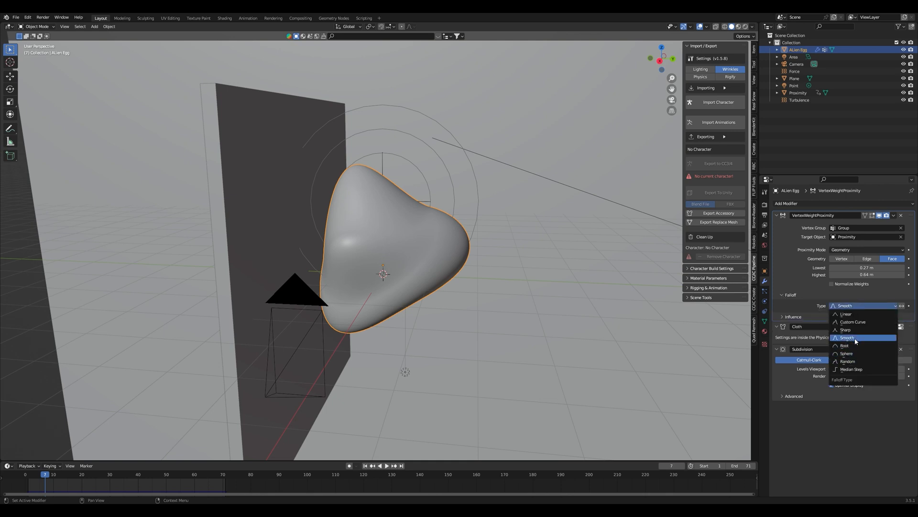
pyautogui.click(847, 337)
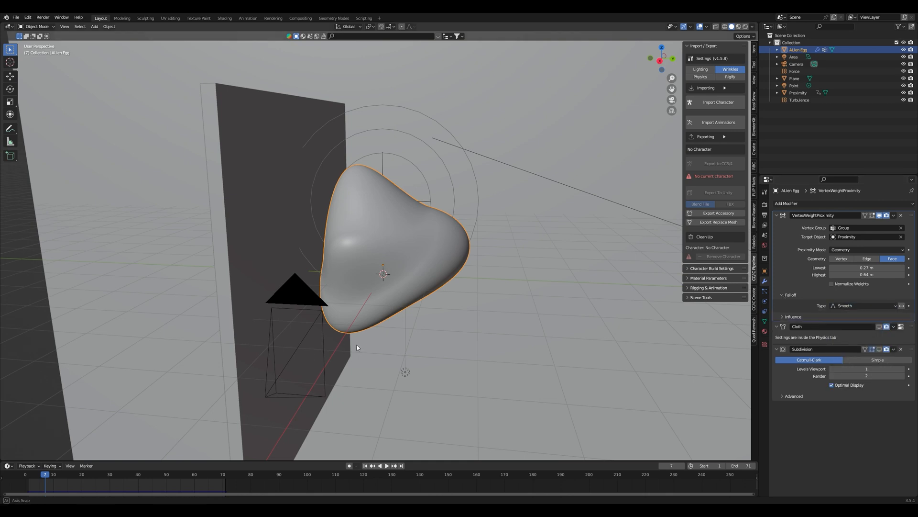
pyautogui.click(37, 26)
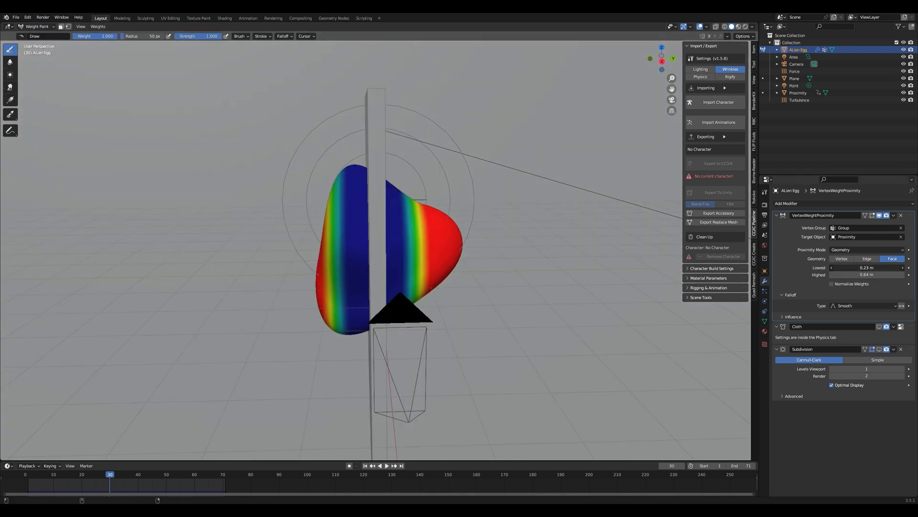
# Lower the Lowest proximity distance to 0.25 m and scrub back to frame 33.
pyautogui.click(866, 268)
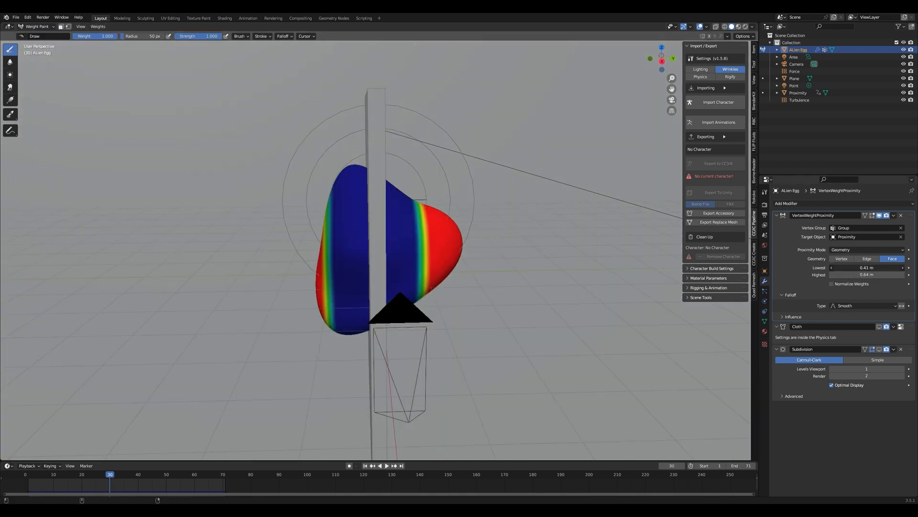
pyautogui.moveTo(867, 268); pyautogui.dragTo(843, 268)
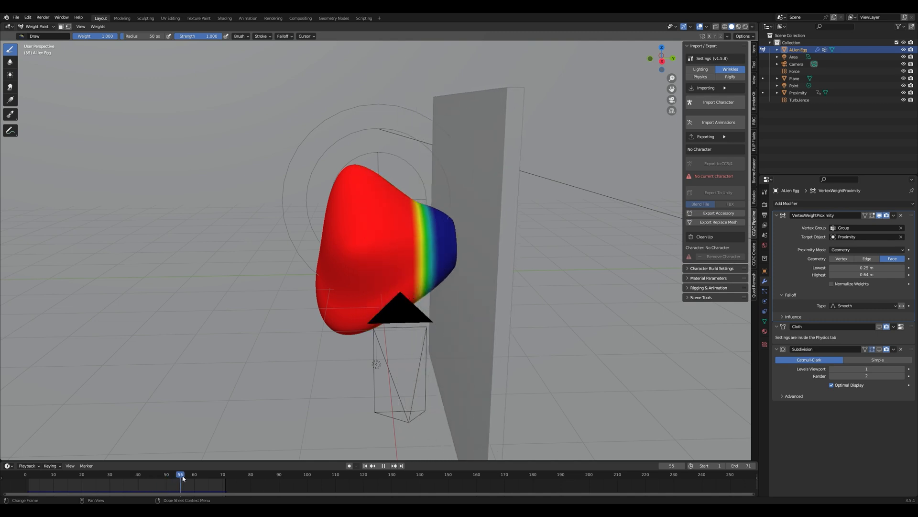
pyautogui.moveTo(181, 474); pyautogui.dragTo(120, 474)
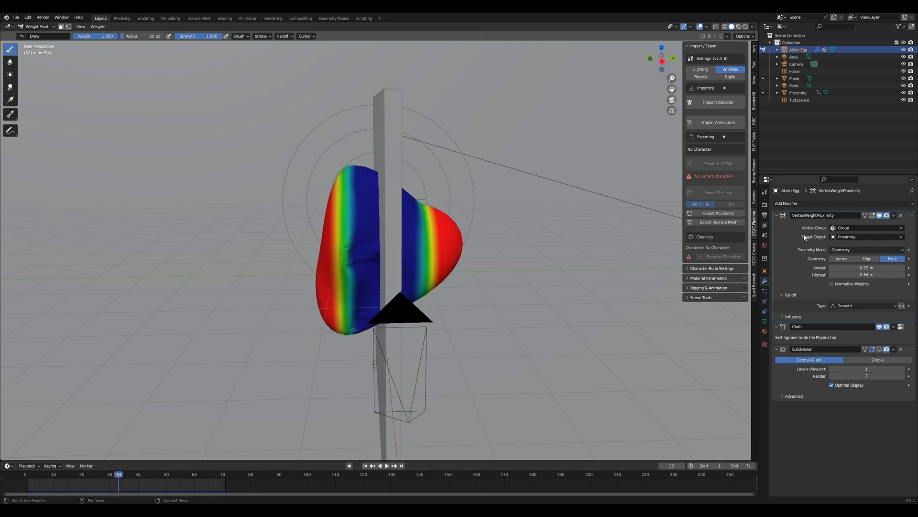
pyautogui.moveTo(649, 303)
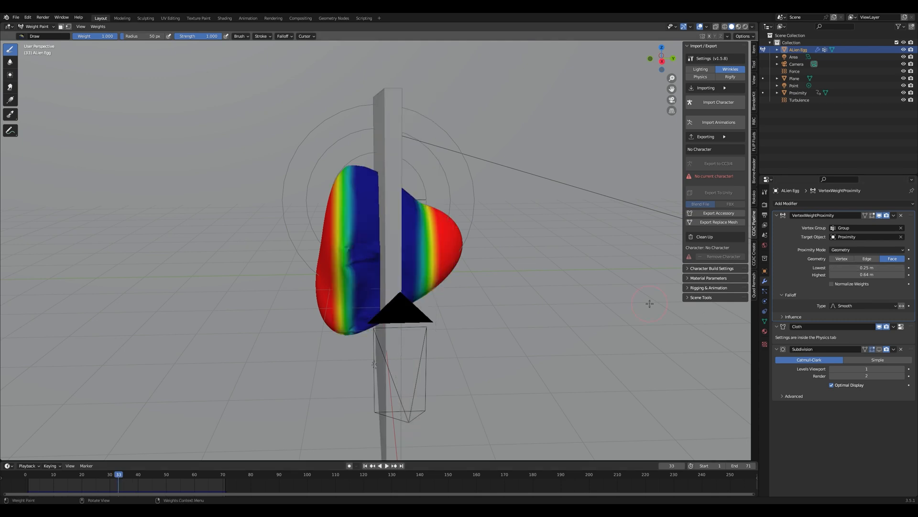
pyautogui.click(798, 326)
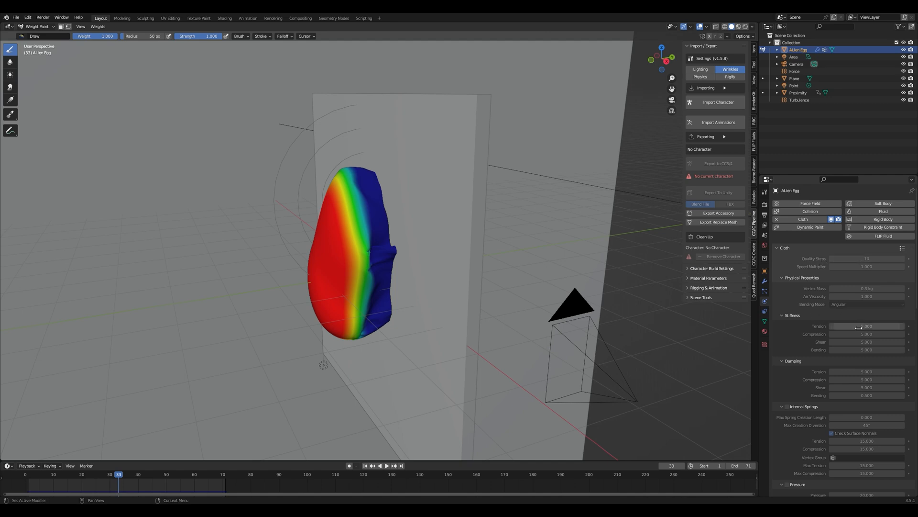
# Scroll the cloth settings down to the Cache, Shape and Collisions panels.
pyautogui.scroll(-3)
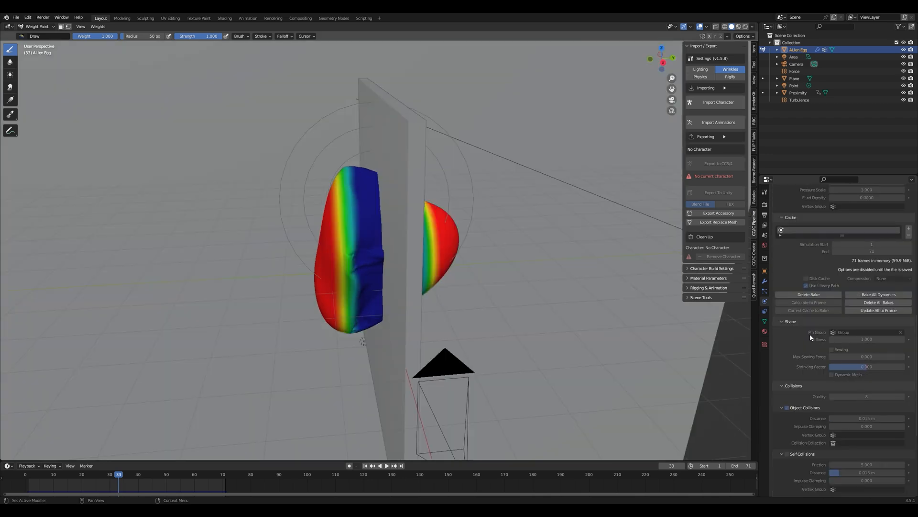
pyautogui.moveTo(792, 329)
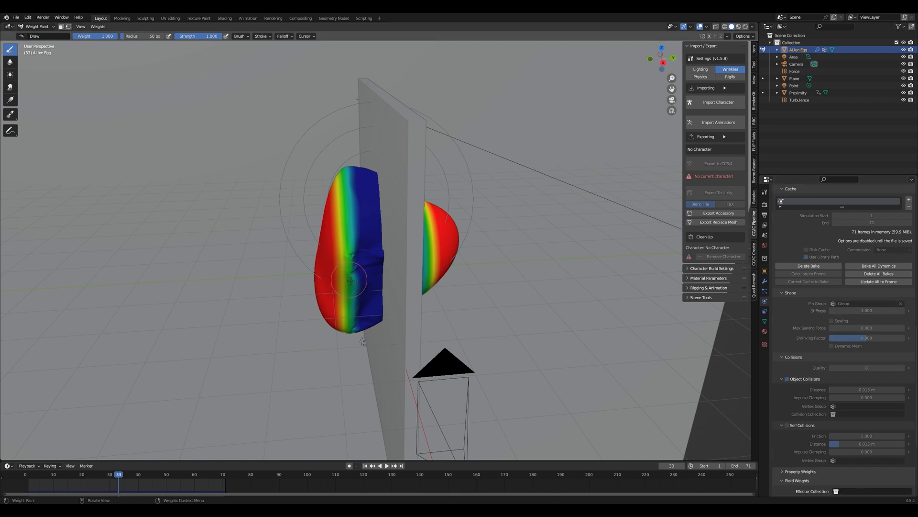
pyautogui.moveTo(419, 300)
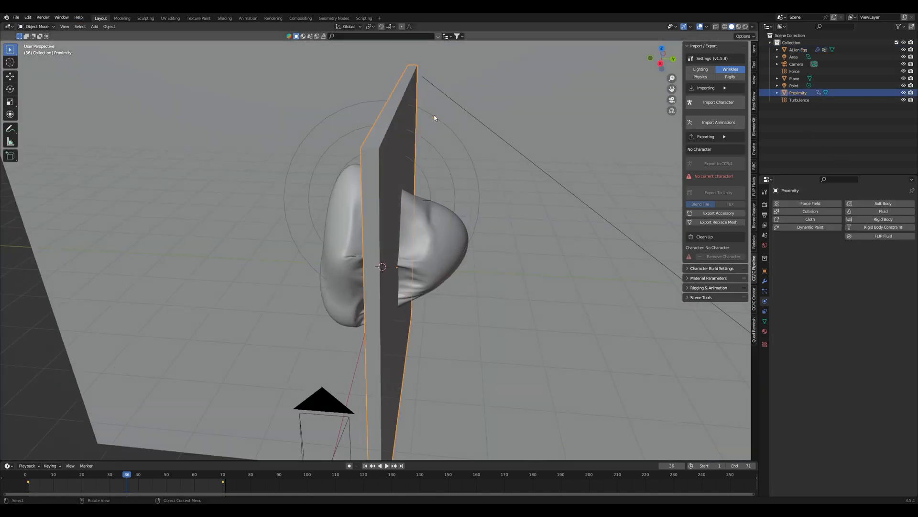
# Select the Force object and show its Force Field physics settings.
pyautogui.click(795, 70)
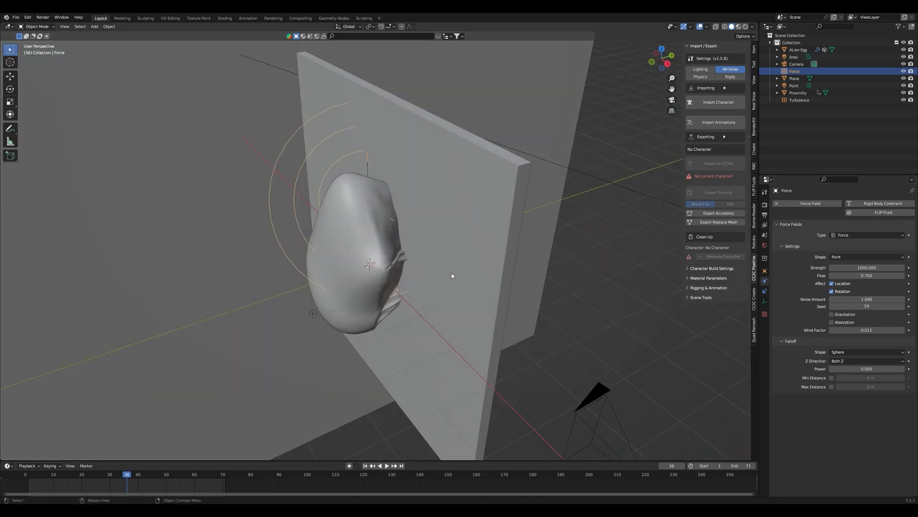
pyautogui.click(800, 100)
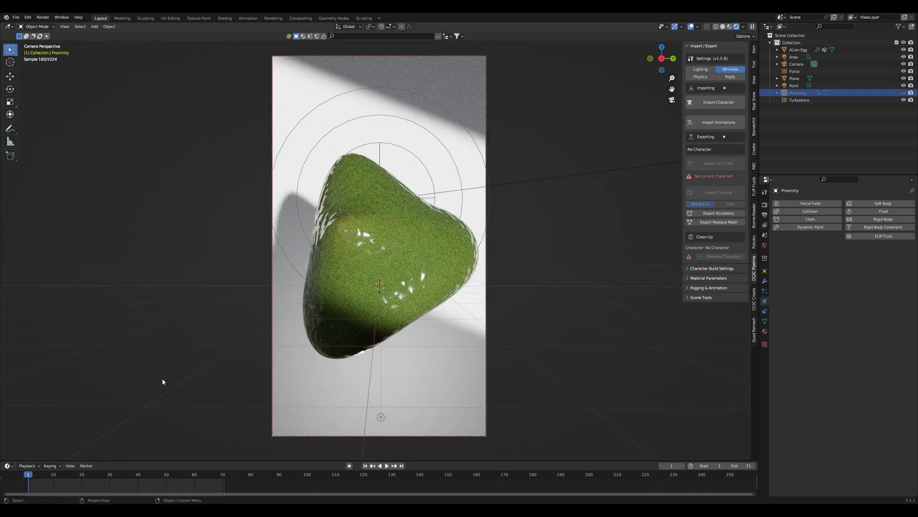
# Select the Alien Egg and switch to the Shading workspace.
pyautogui.click(798, 50)
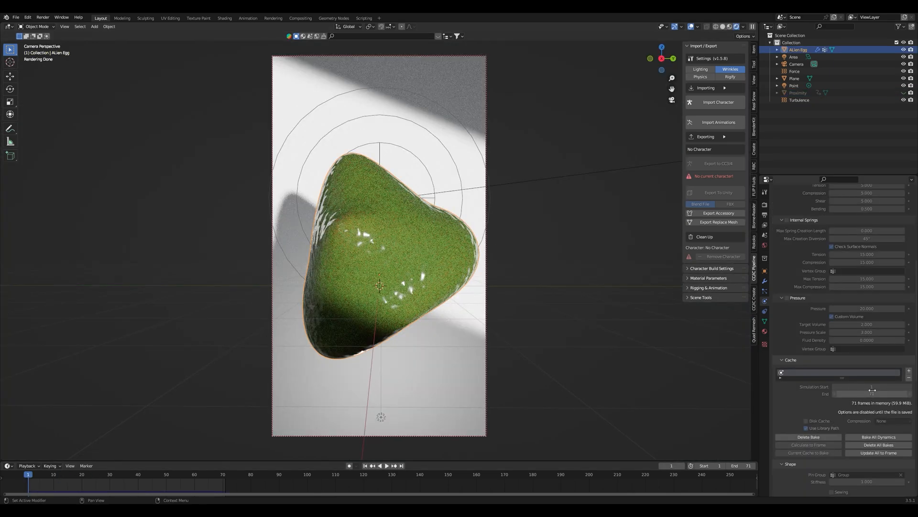
pyautogui.click(224, 18)
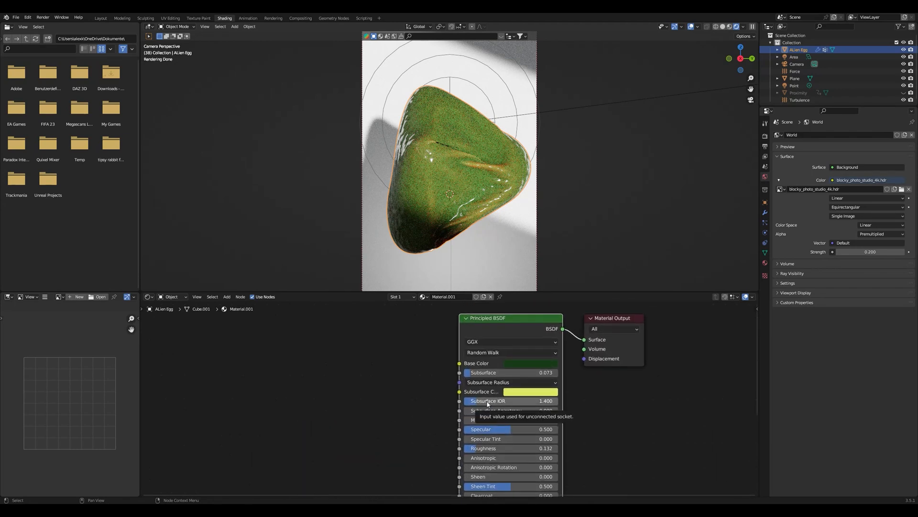
pyautogui.moveTo(449, 400)
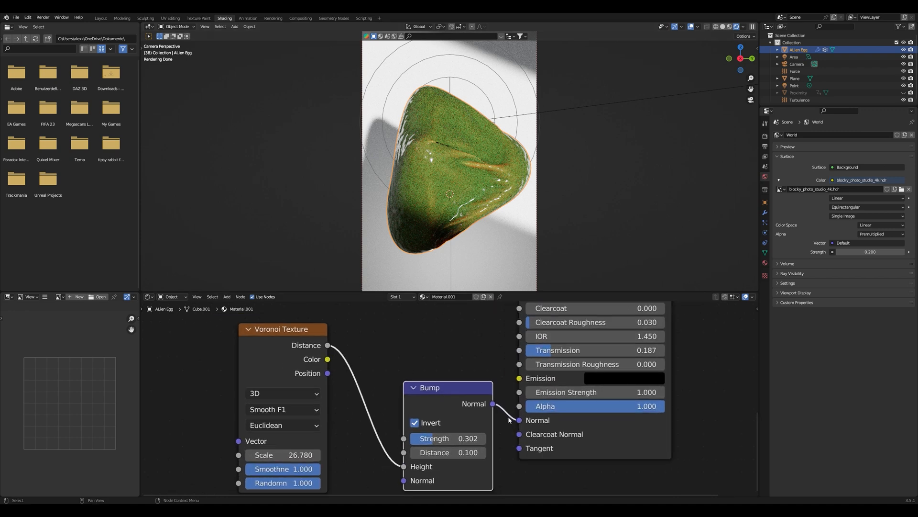
# Return to the Layout workspace after viewing the Voronoi-to-Bump material nodes.
pyautogui.click(99, 17)
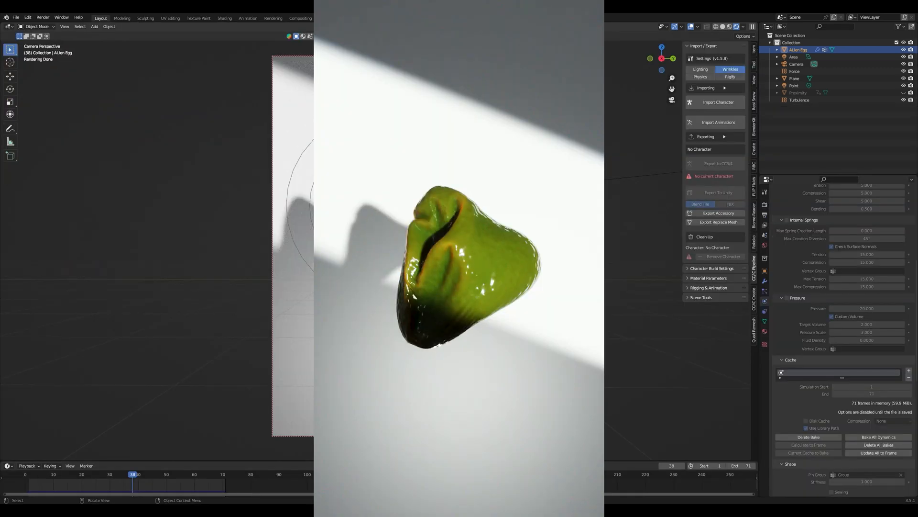